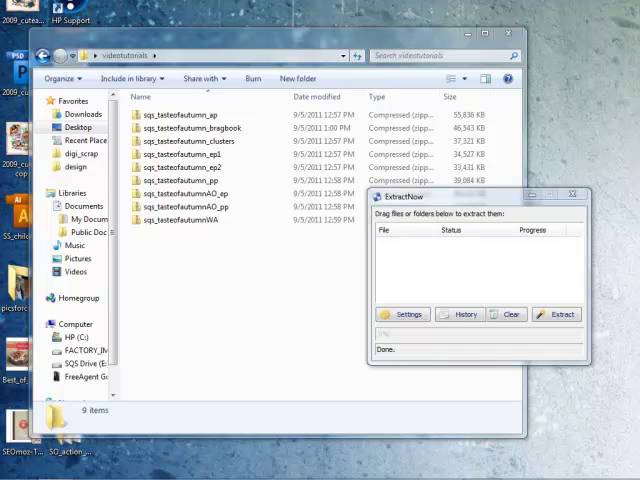
Select the first zip file and choose an option from its right-click menu.
left_click(200, 115)
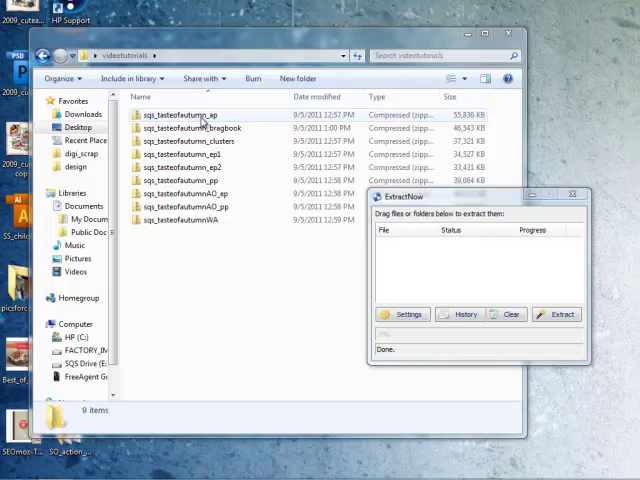
left_click(190, 128)
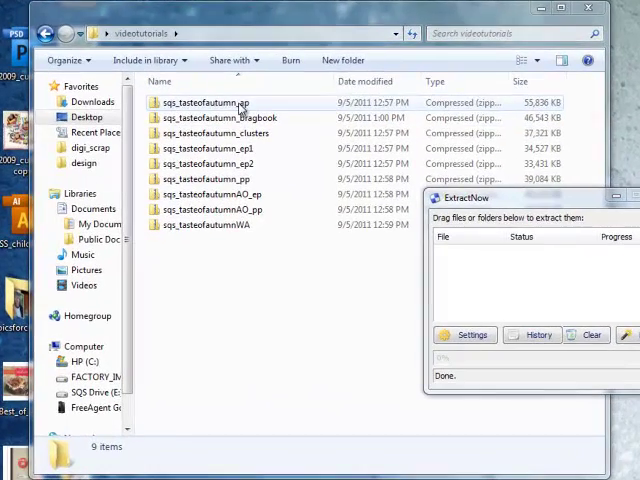
right_click(208, 103)
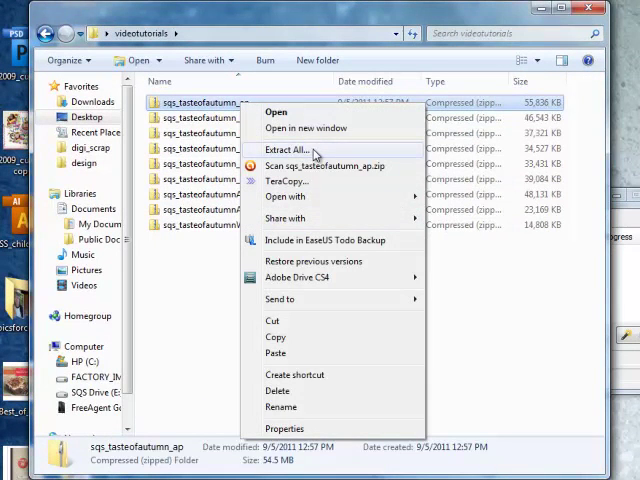
left_click(288, 149)
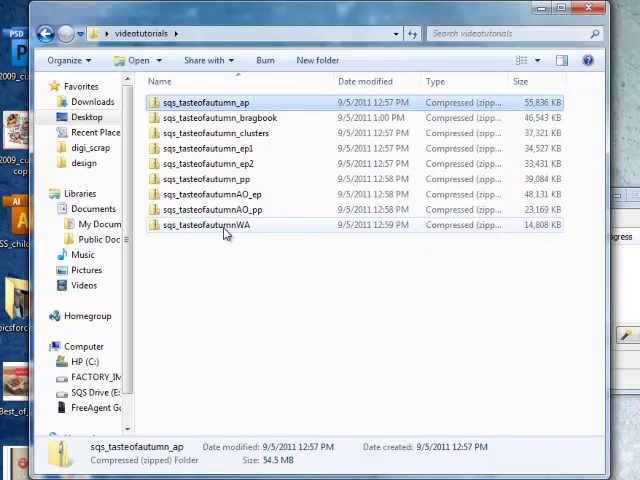
Extract all nine queued zips in ExtractNow, then delete the selected zip files.
key("ctrl+a")
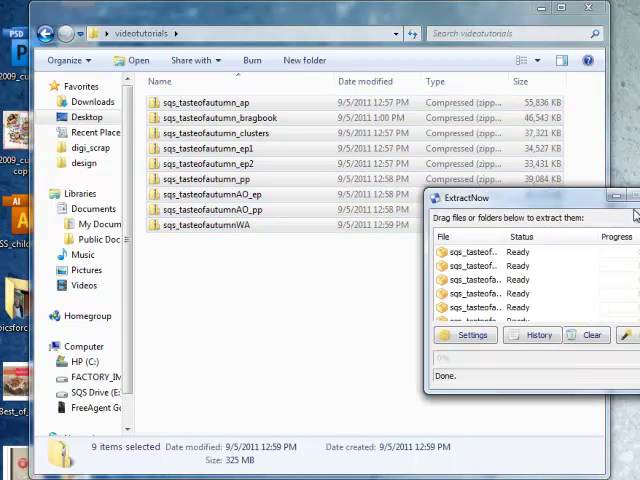
left_click(466, 335)
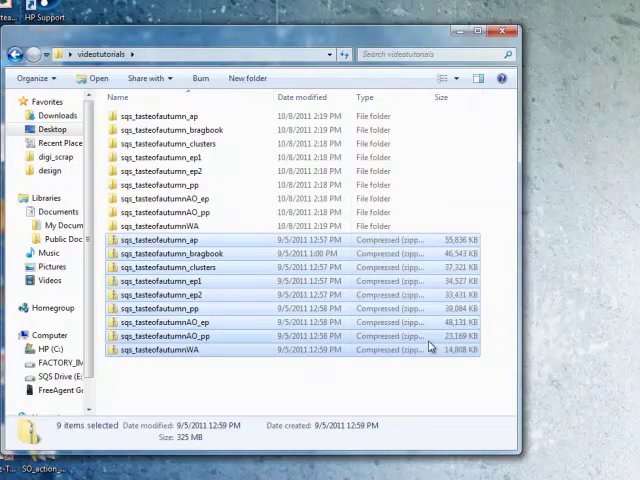
key("Delete")
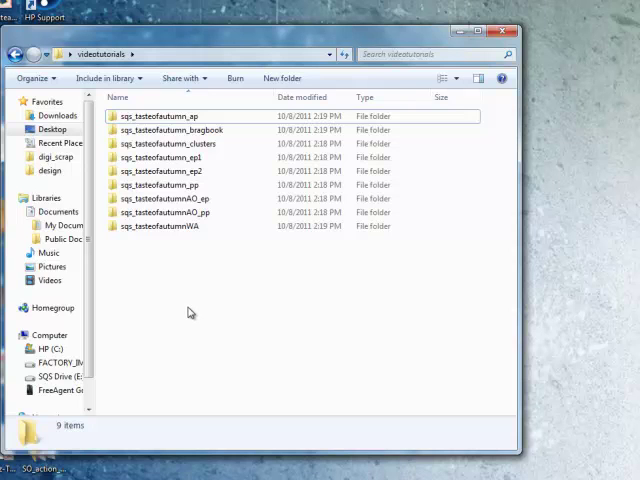
mouse_move(190, 315)
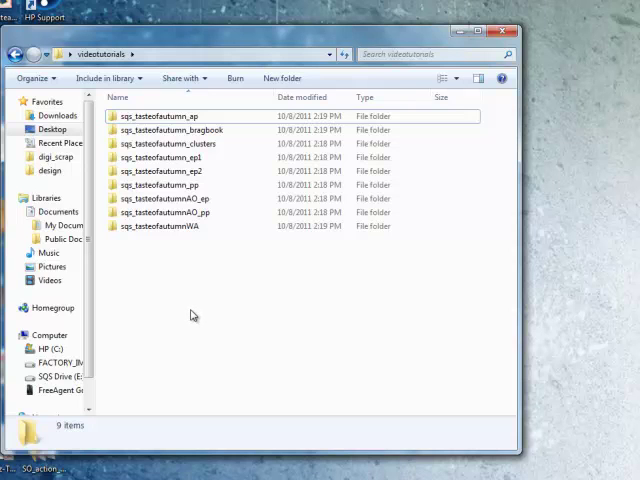
mouse_move(200, 307)
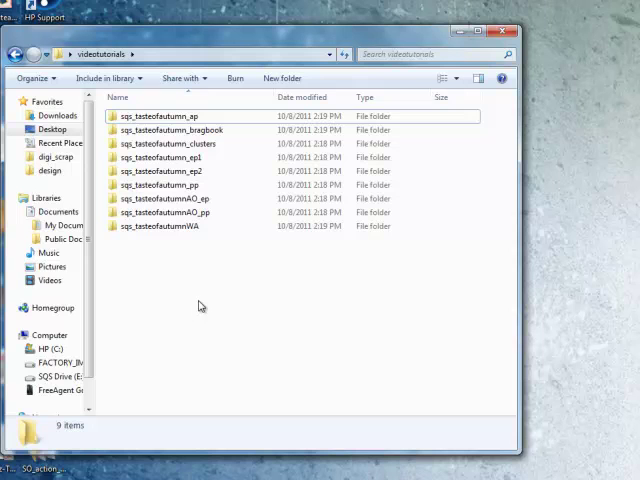
mouse_move(204, 302)
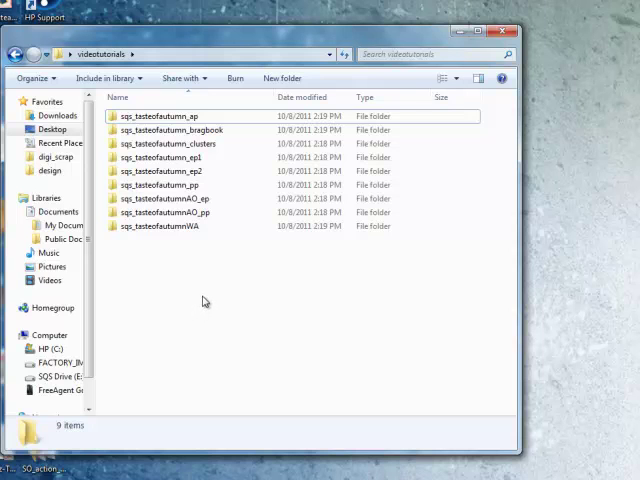
mouse_move(209, 300)
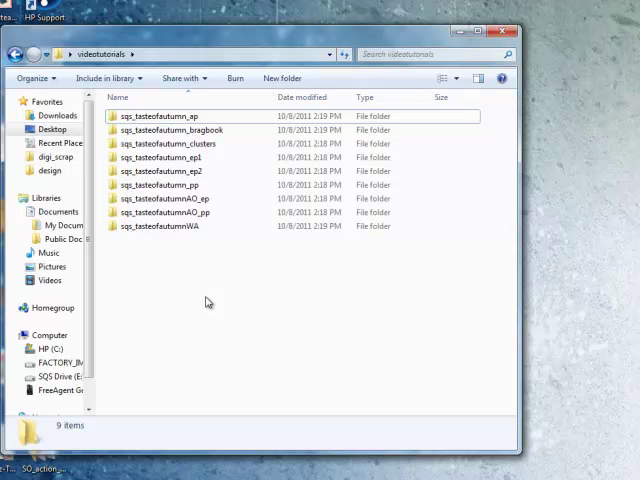
mouse_move(211, 301)
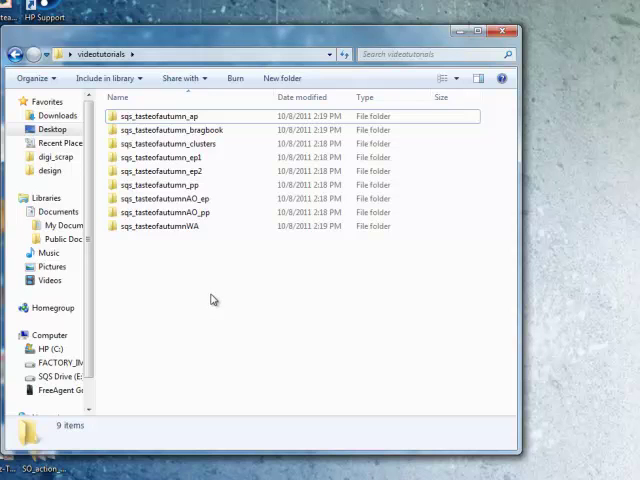